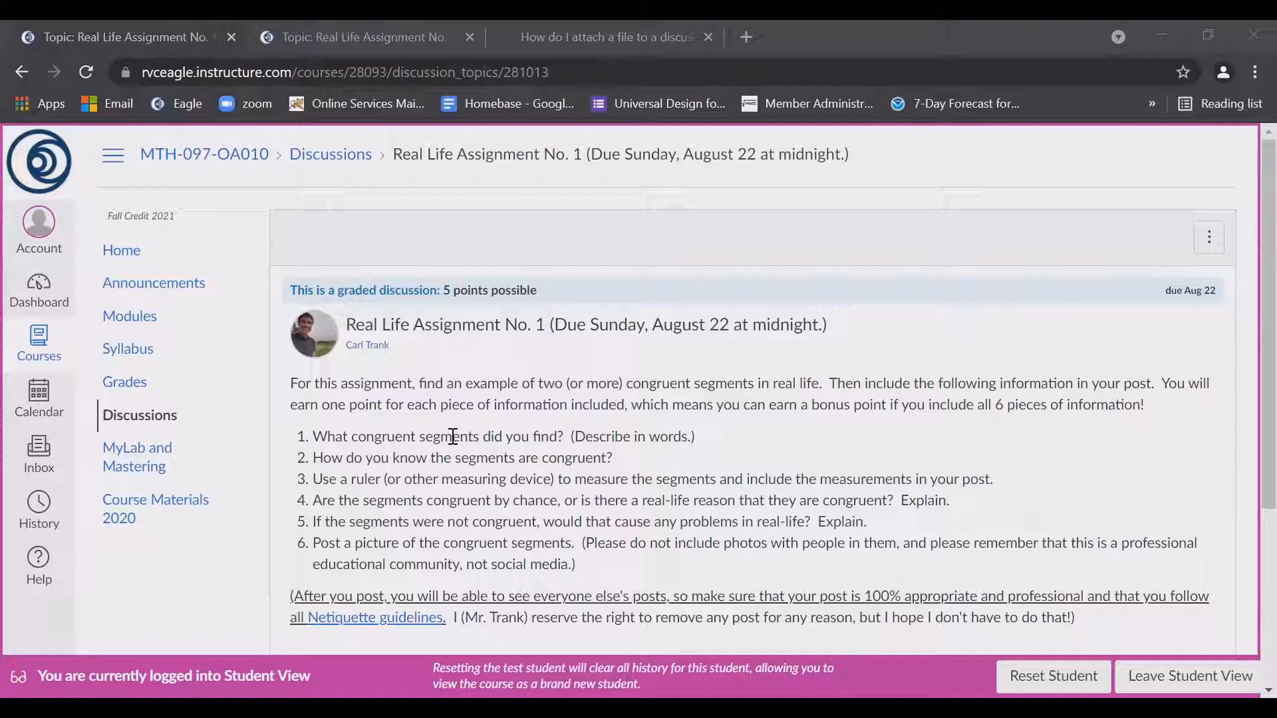
{"action": "mouse_move", "coordinate": [252, 411]}
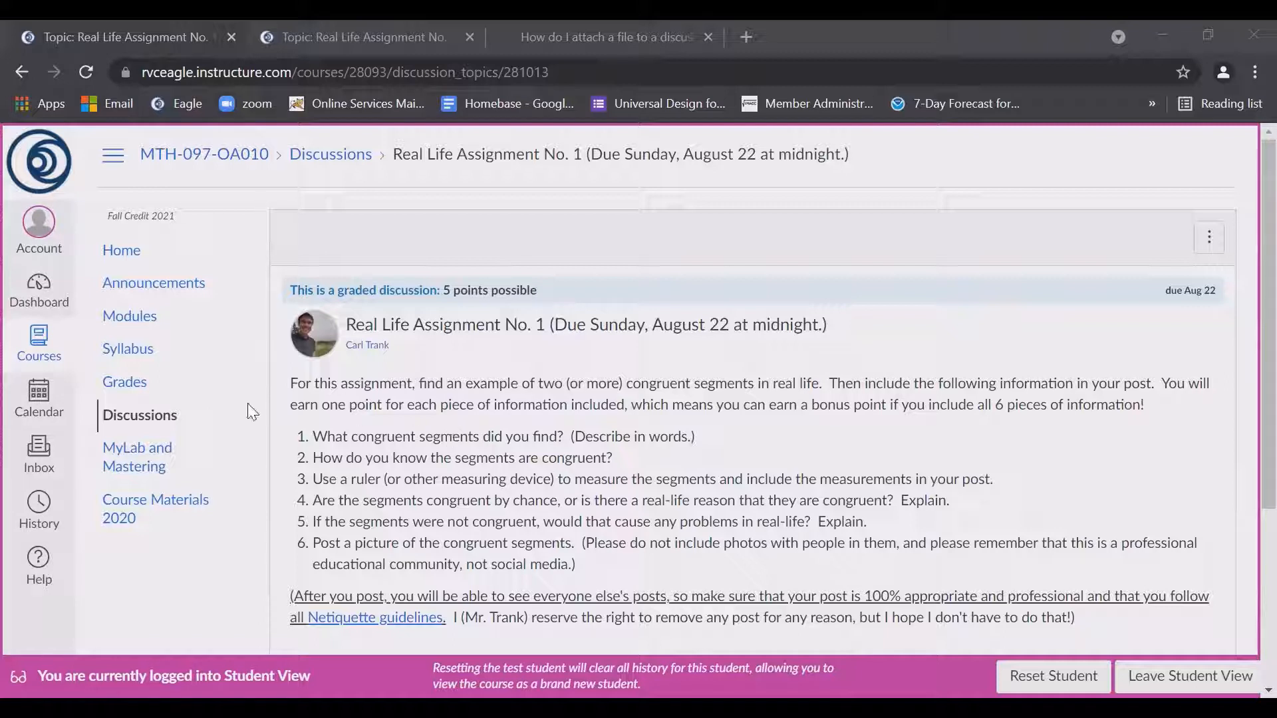
{"action": "mouse_move", "coordinate": [514, 392]}
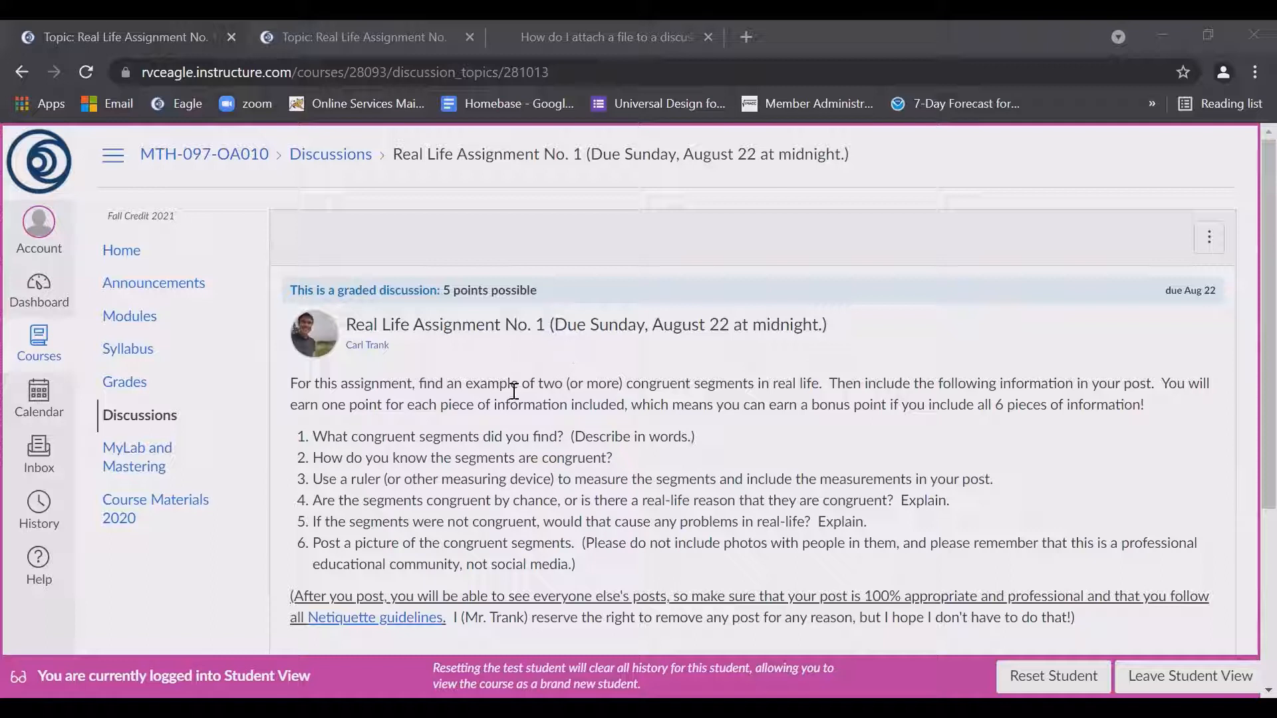
{"action": "mouse_move", "coordinate": [216, 343]}
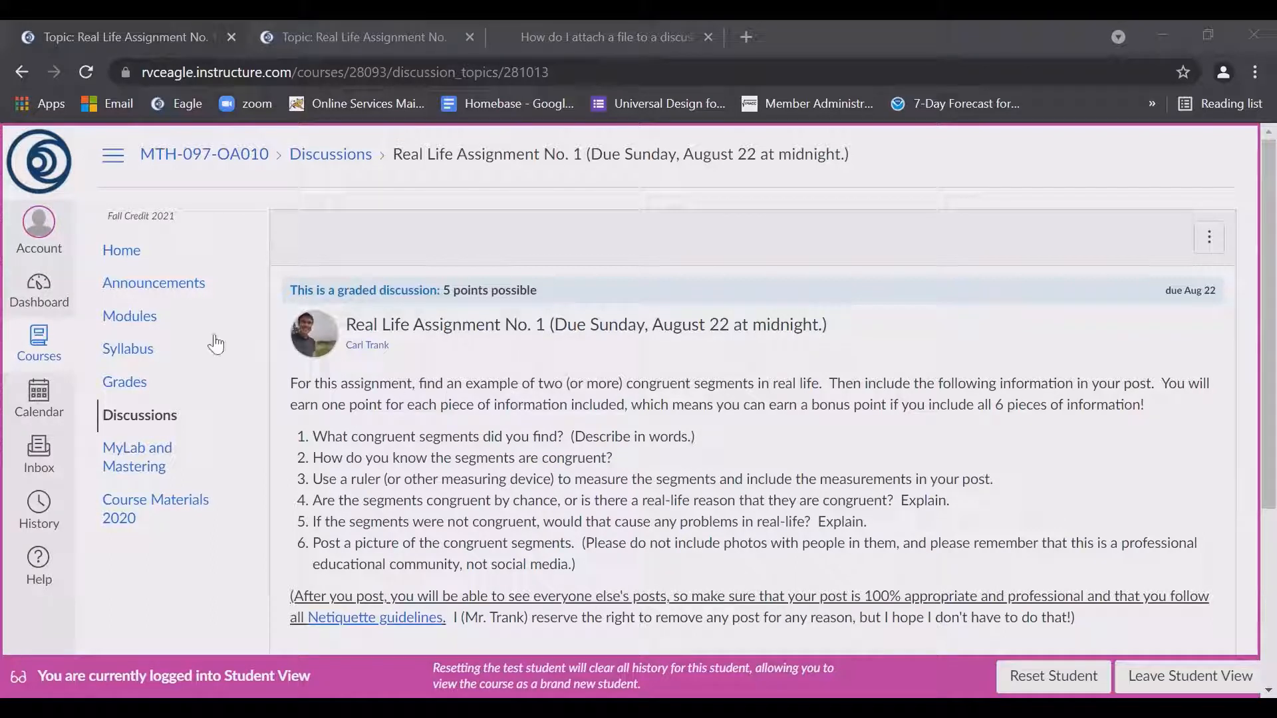
{"action": "mouse_move", "coordinate": [140, 324]}
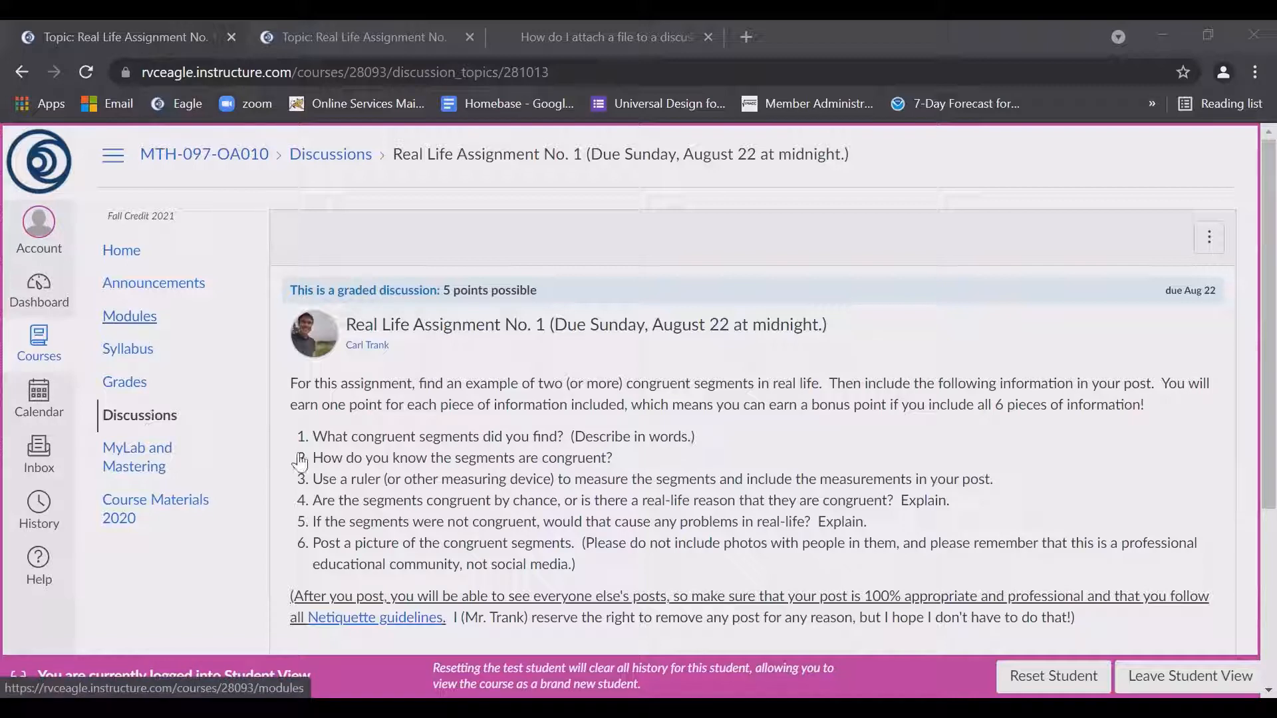
Open the reply editor under the Real Life Assignment No. 1 prompt and focus its body
{"action": "scroll", "scroll_direction": "down", "scroll_amount": 3}
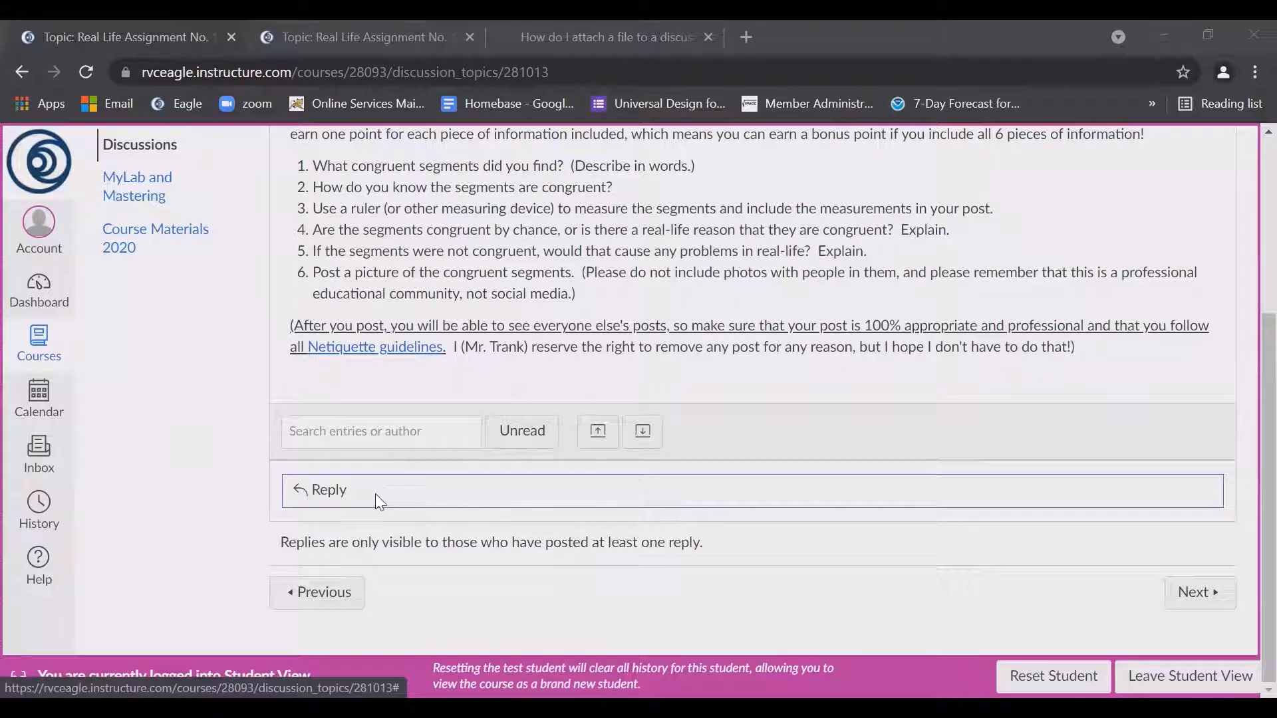
{"action": "left_click", "coordinate": [329, 490]}
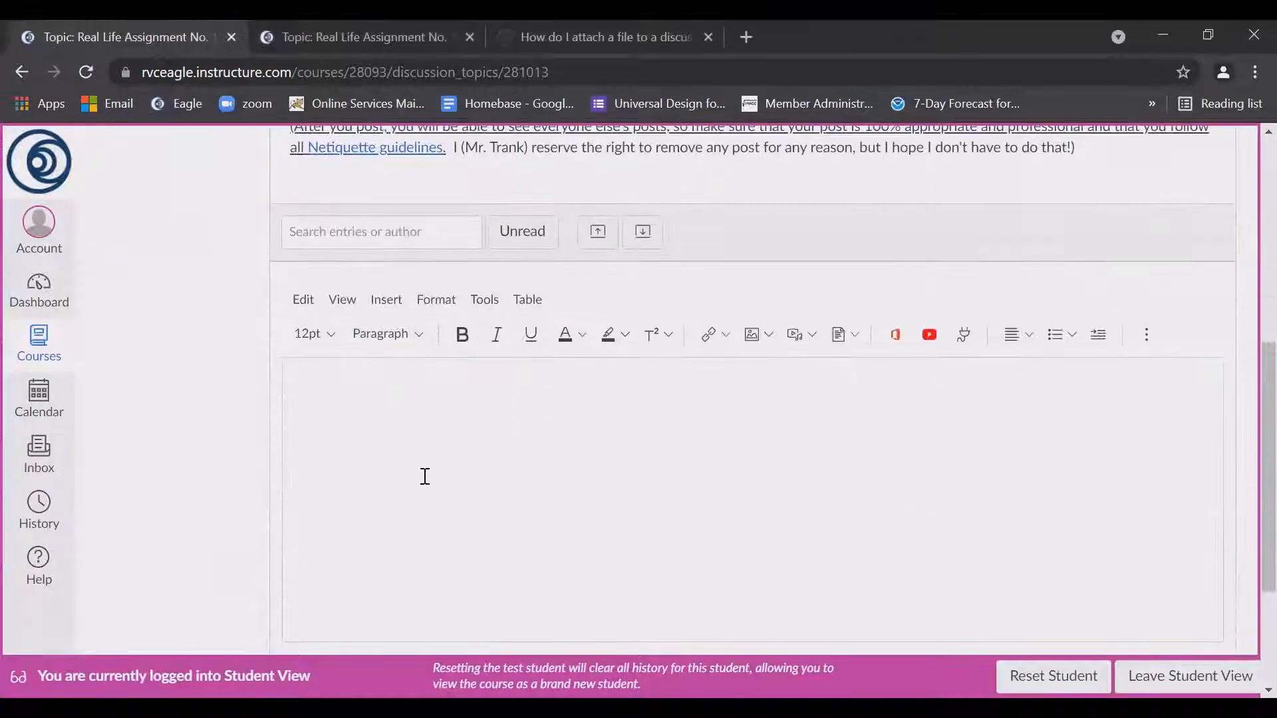
{"action": "left_click", "coordinate": [417, 464]}
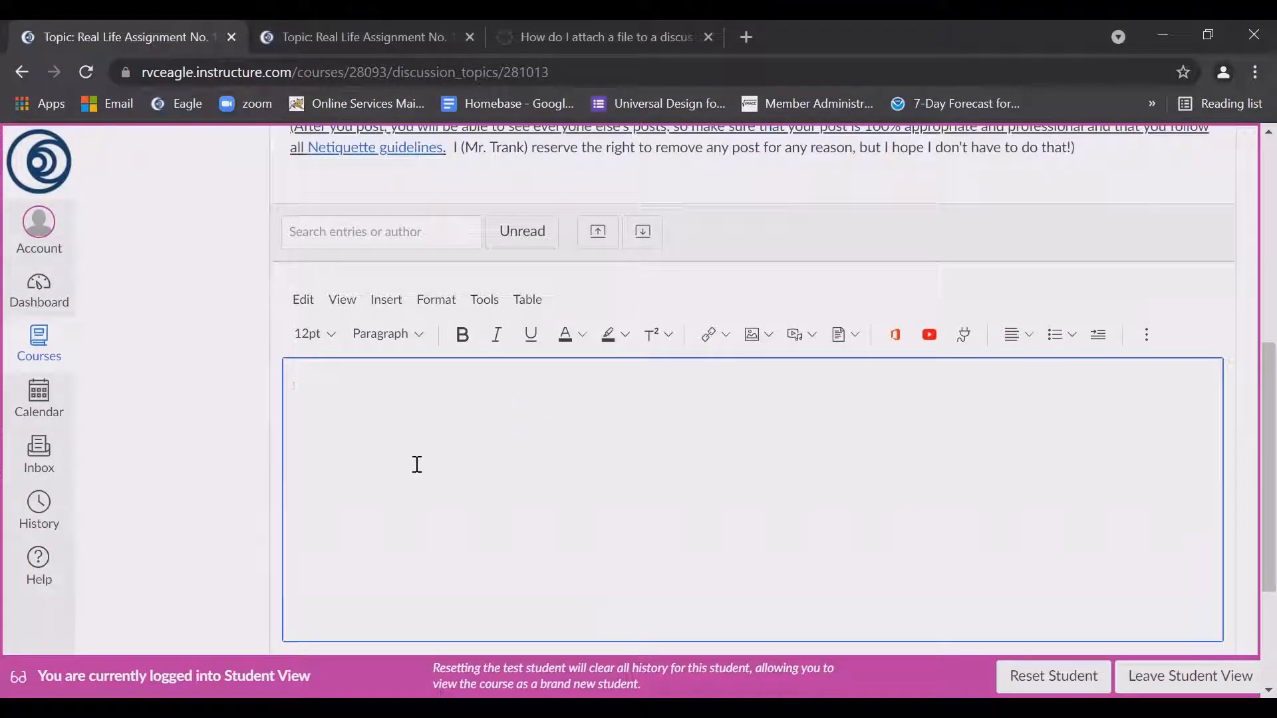
{"action": "scroll", "scroll_direction": "down", "scroll_amount": 3}
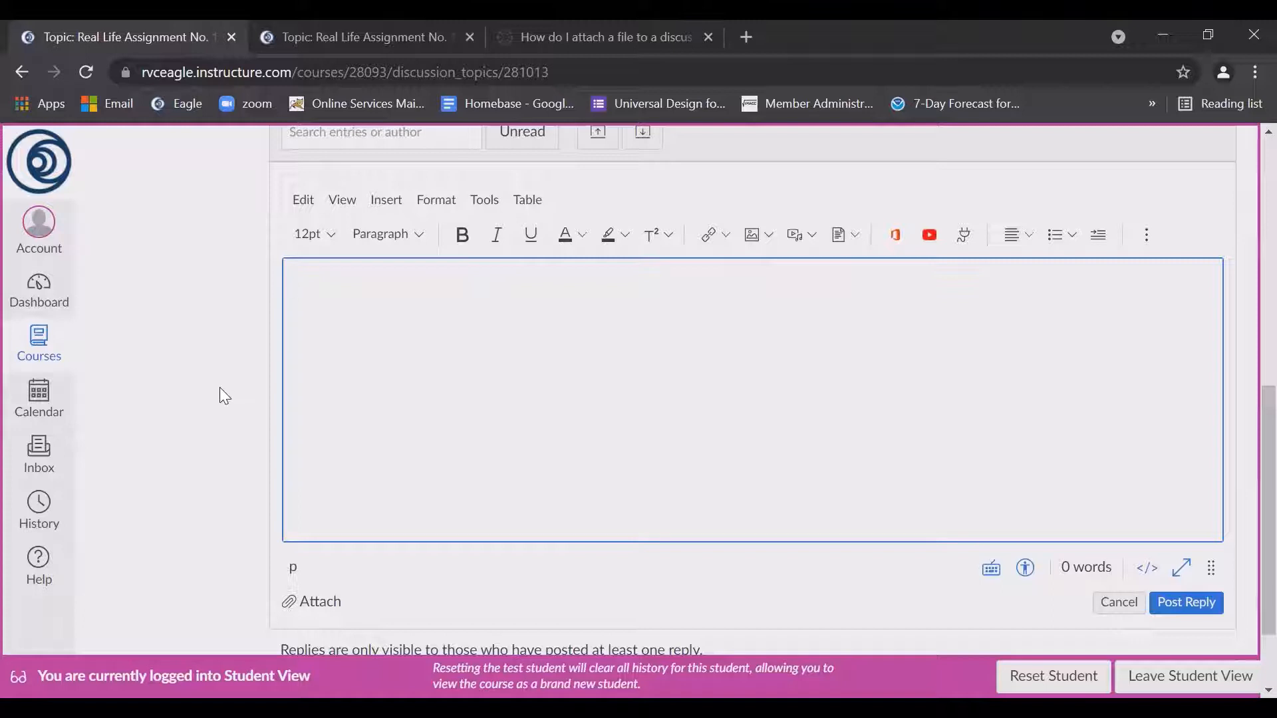
{"action": "left_click", "coordinate": [387, 312]}
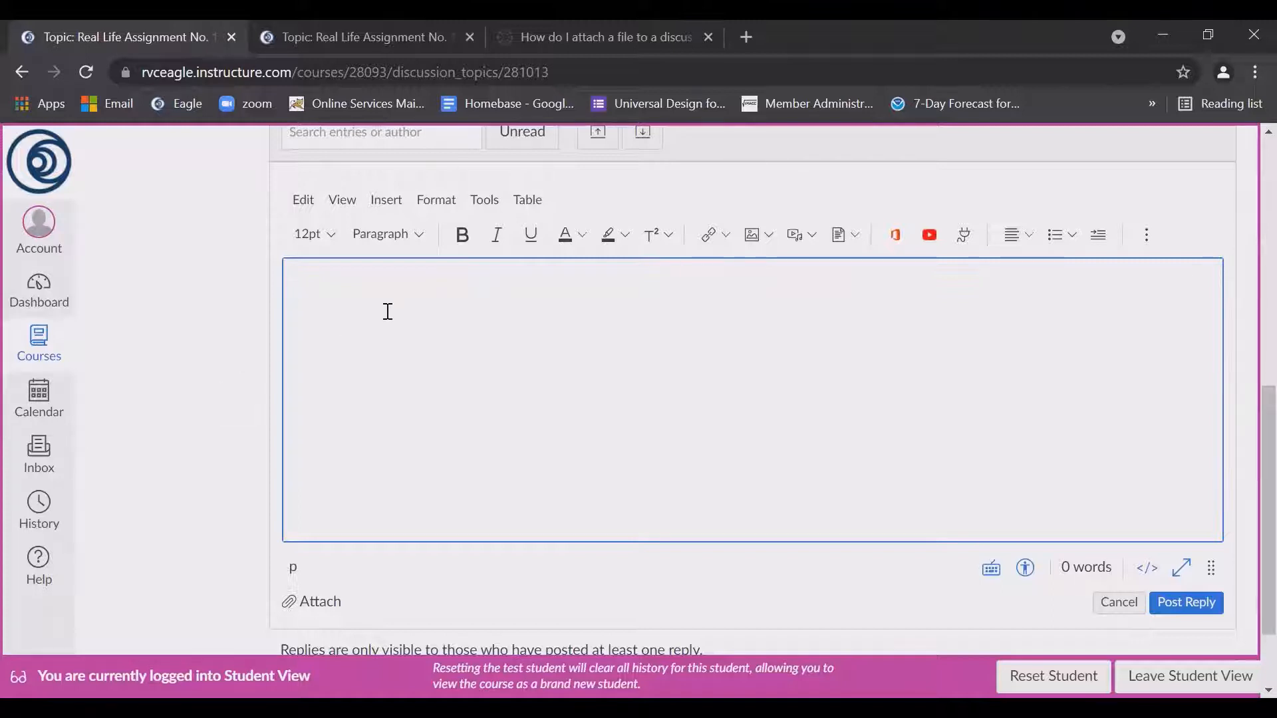
{"action": "mouse_move", "coordinate": [751, 237]}
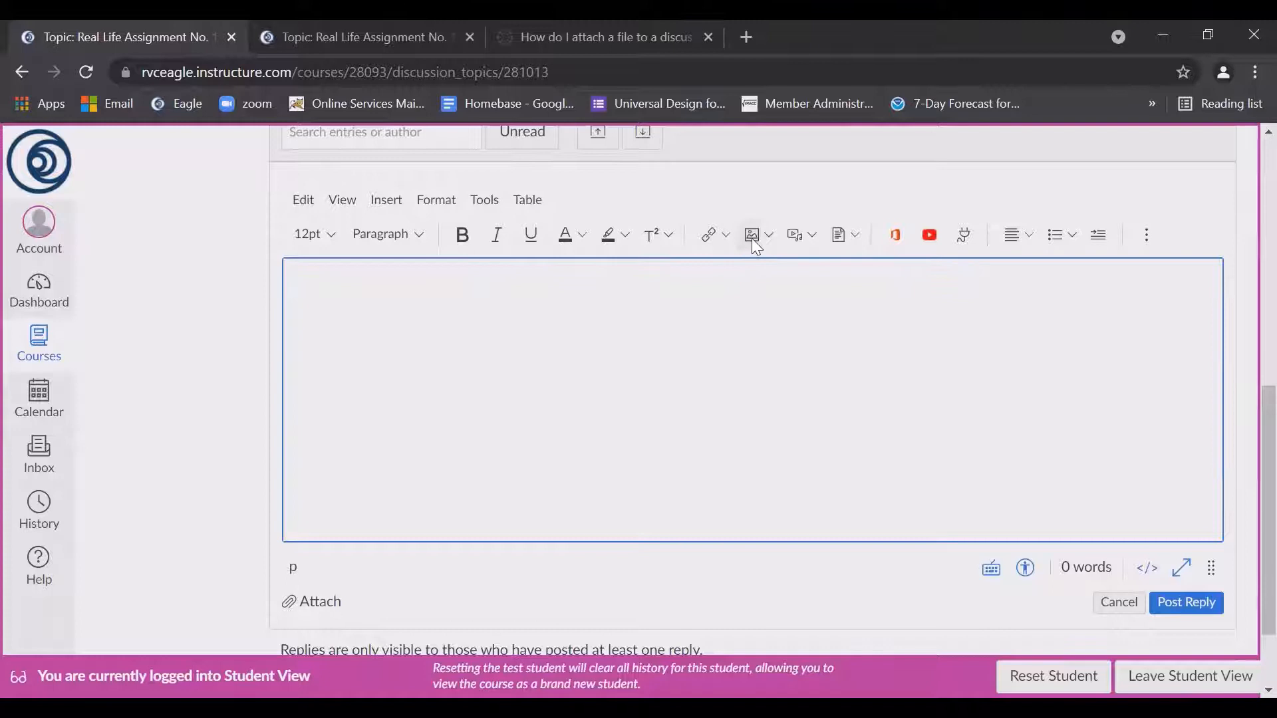
{"action": "mouse_move", "coordinate": [751, 237]}
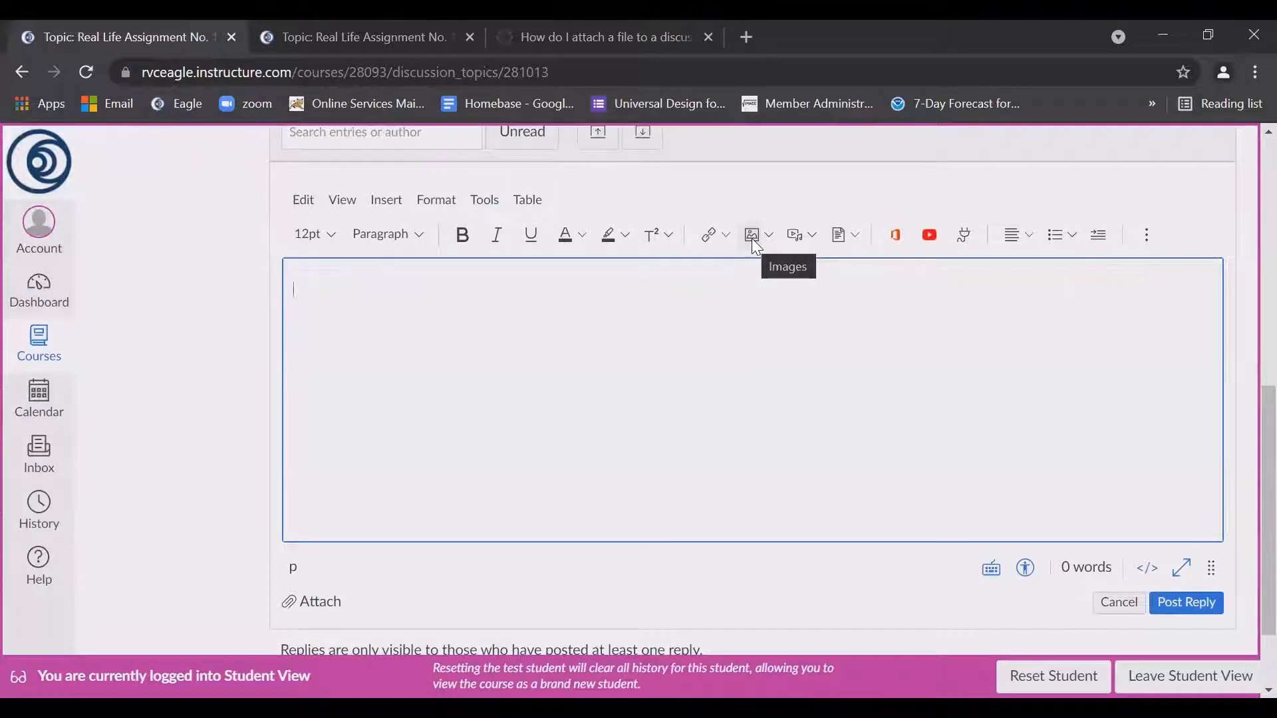
Upload Congruent Segments.JPG from Downloads through the Images toolbar button
{"action": "left_click", "coordinate": [751, 234]}
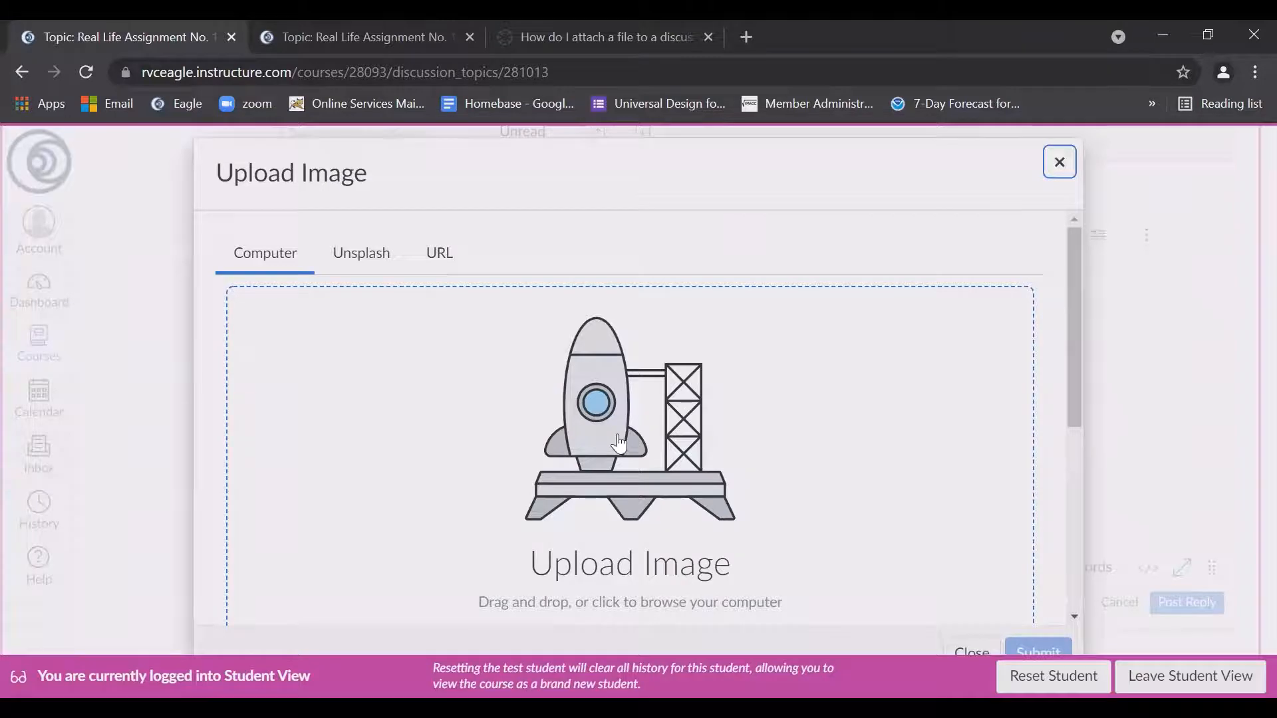
{"action": "left_click", "coordinate": [620, 445]}
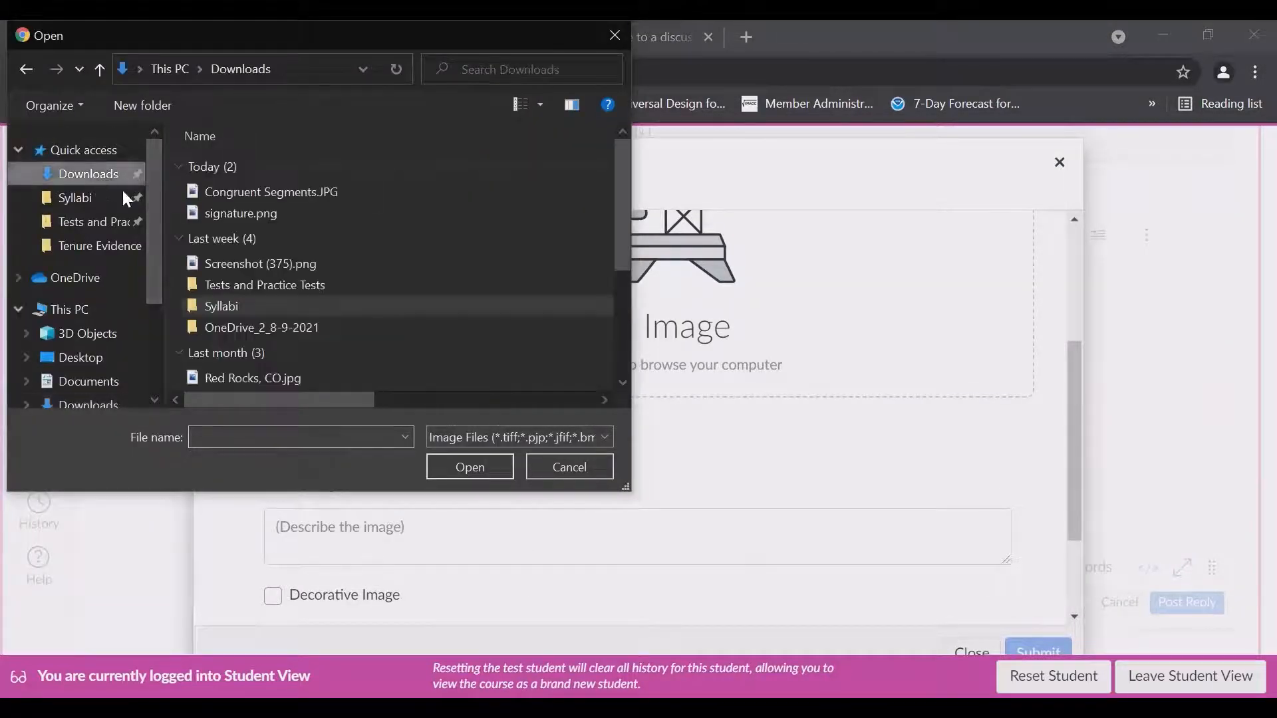
{"action": "left_click", "coordinate": [271, 192]}
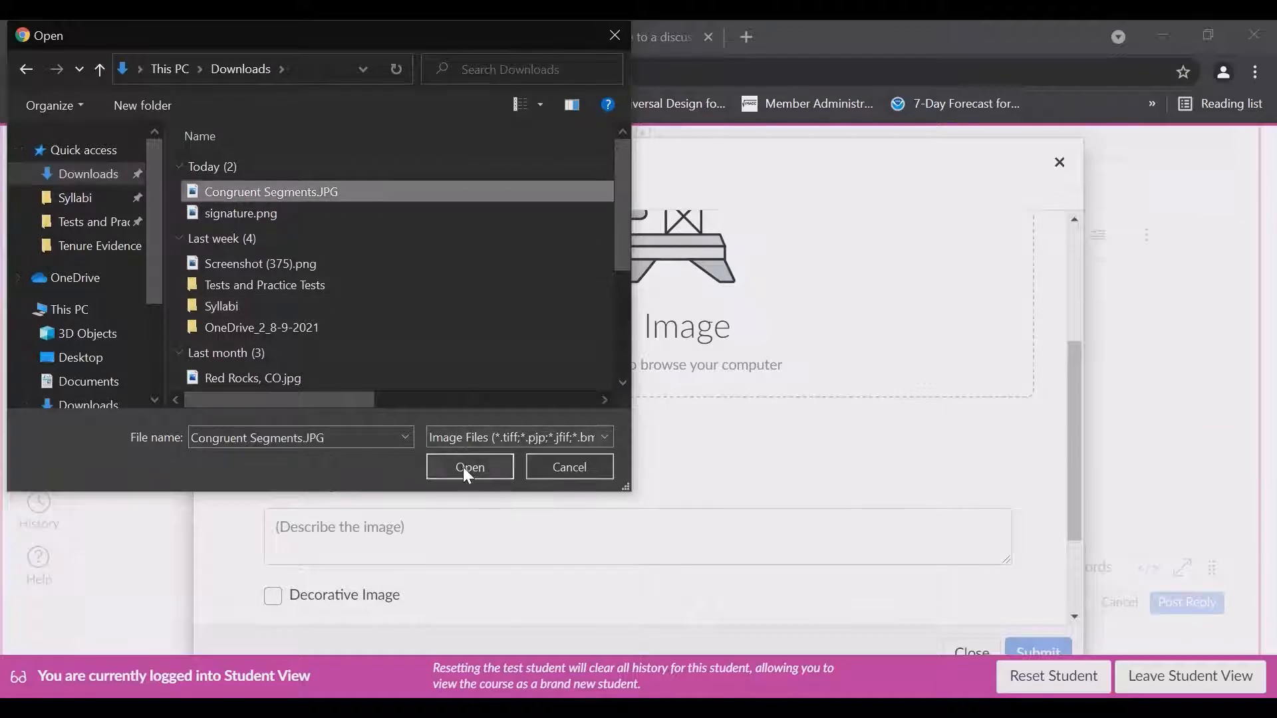
{"action": "left_click", "coordinate": [470, 467]}
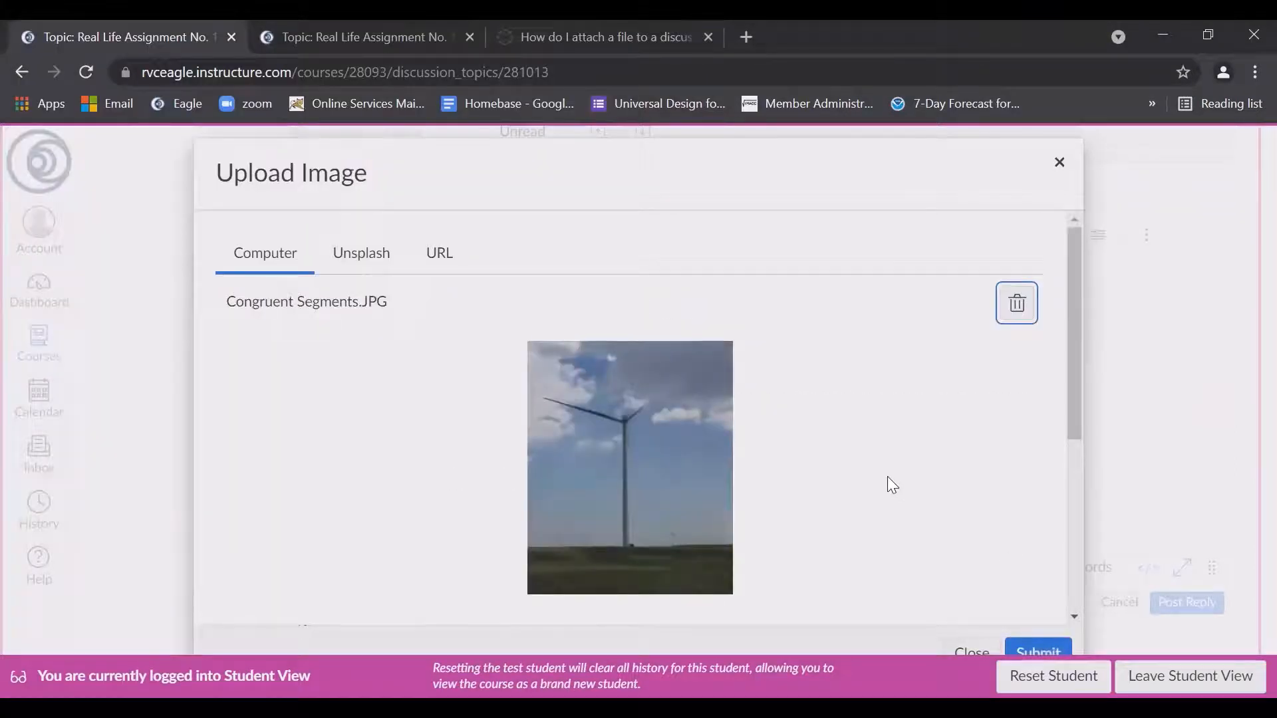
Give the photo alt text 'Windmill' and submit it as an embedded image
{"action": "scroll", "scroll_direction": "down", "scroll_amount": 3}
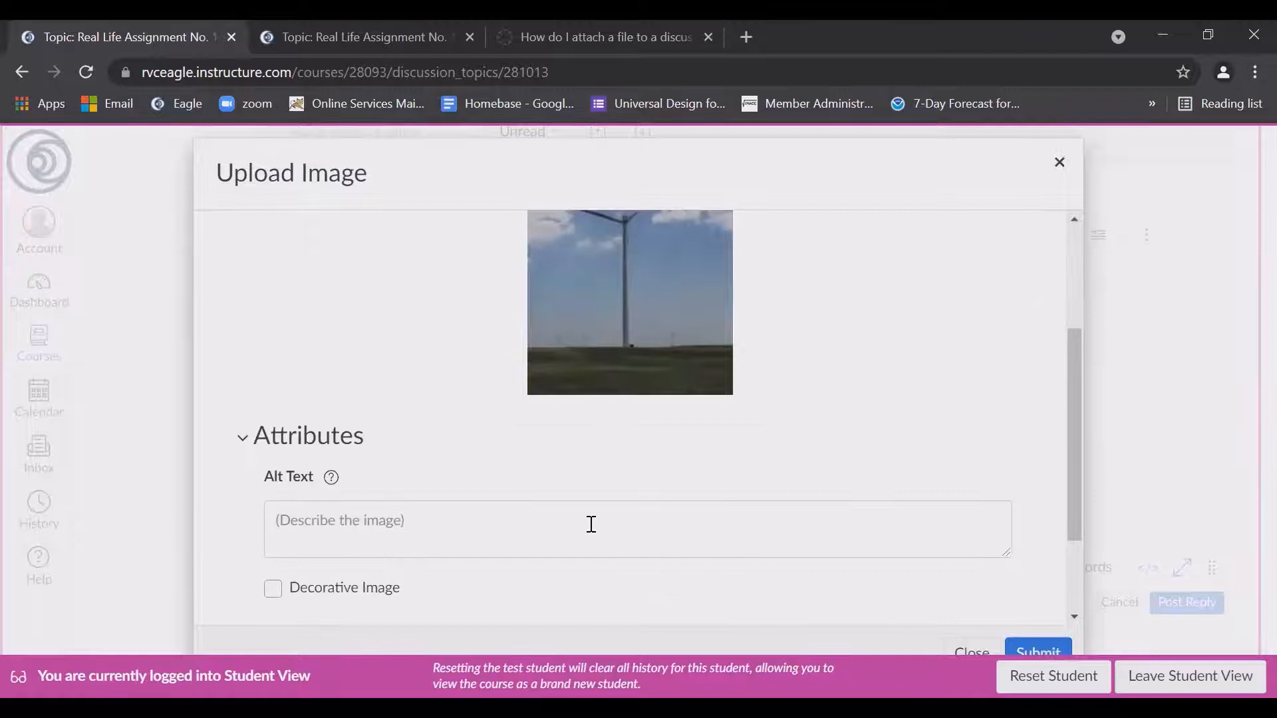
{"action": "left_click", "coordinate": [596, 525]}
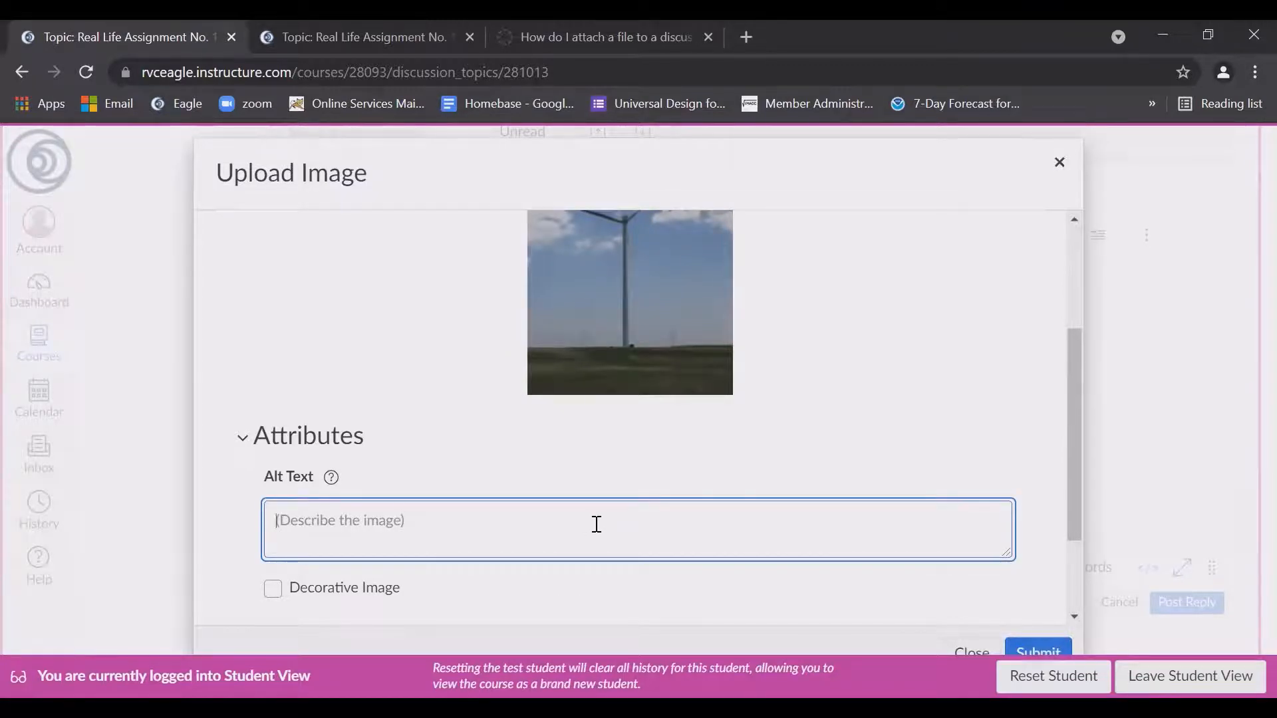
{"action": "type", "text": "Windmill"}
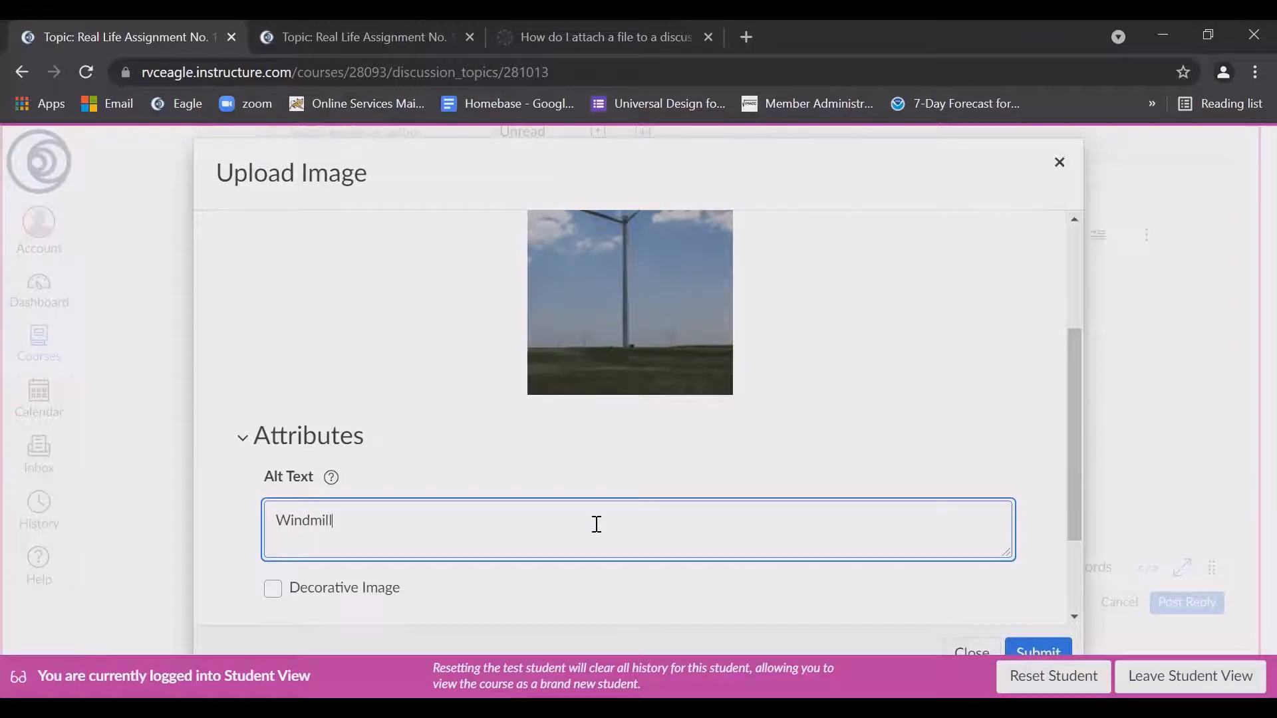
{"action": "scroll", "scroll_direction": "down", "scroll_amount": 3}
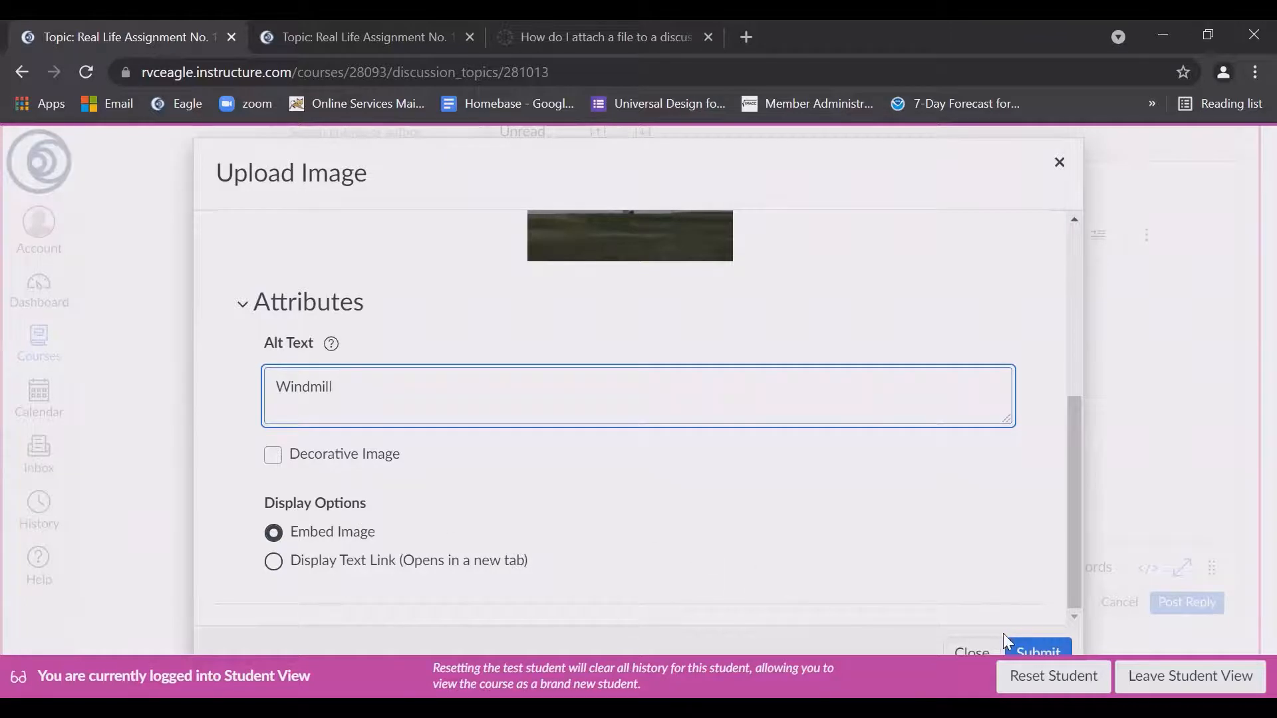
{"action": "mouse_move", "coordinate": [1044, 640]}
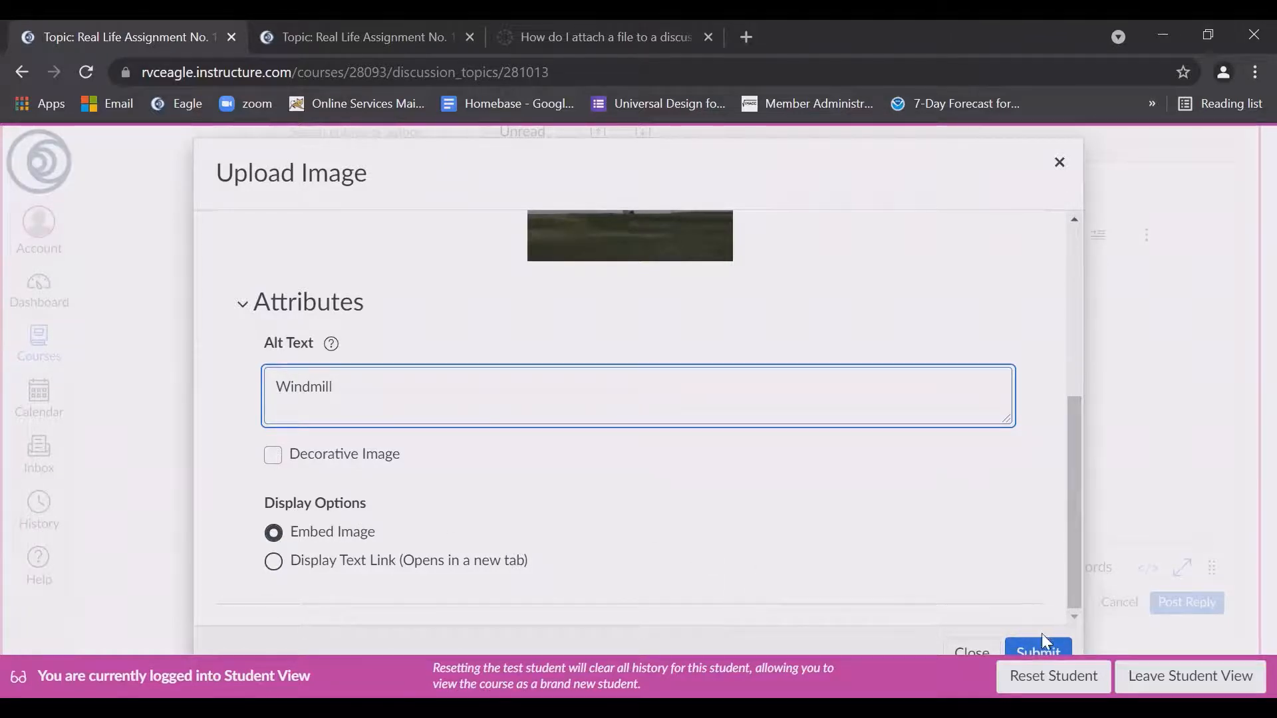
{"action": "left_click", "coordinate": [1037, 651]}
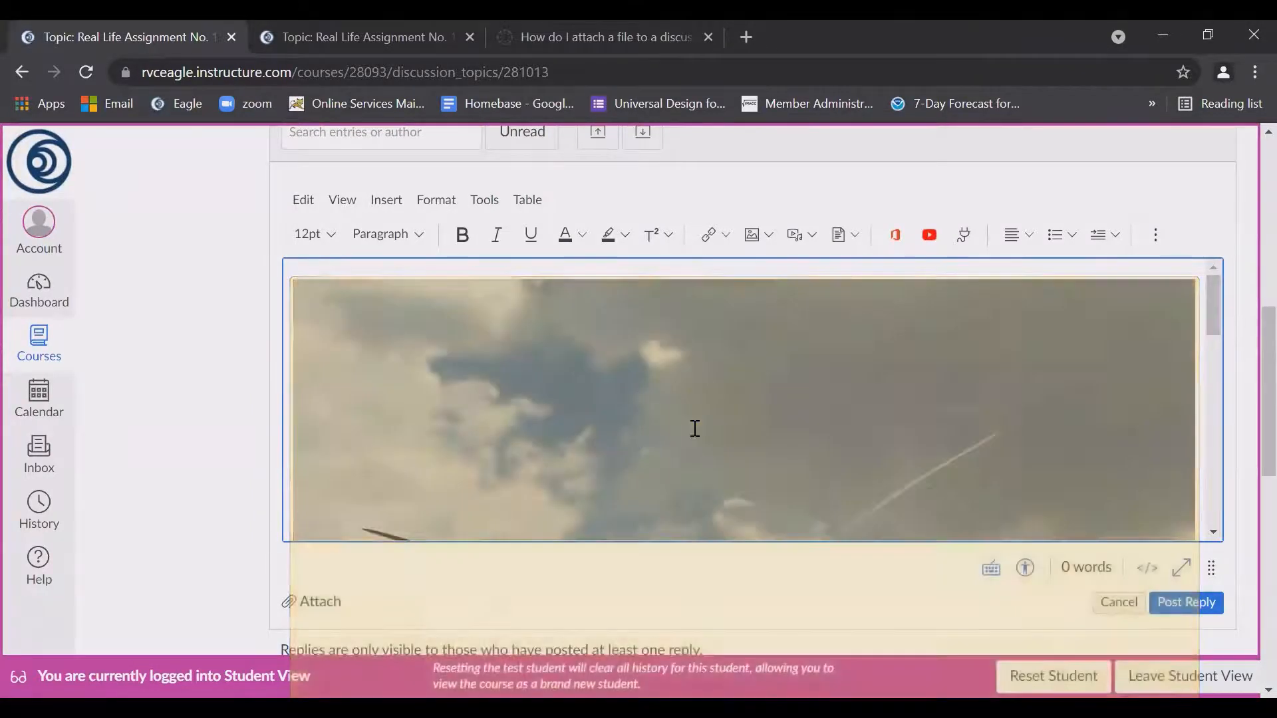
Drag the turbine photo's corner inward to shrink it, then post the reply
{"action": "left_click", "coordinate": [695, 429]}
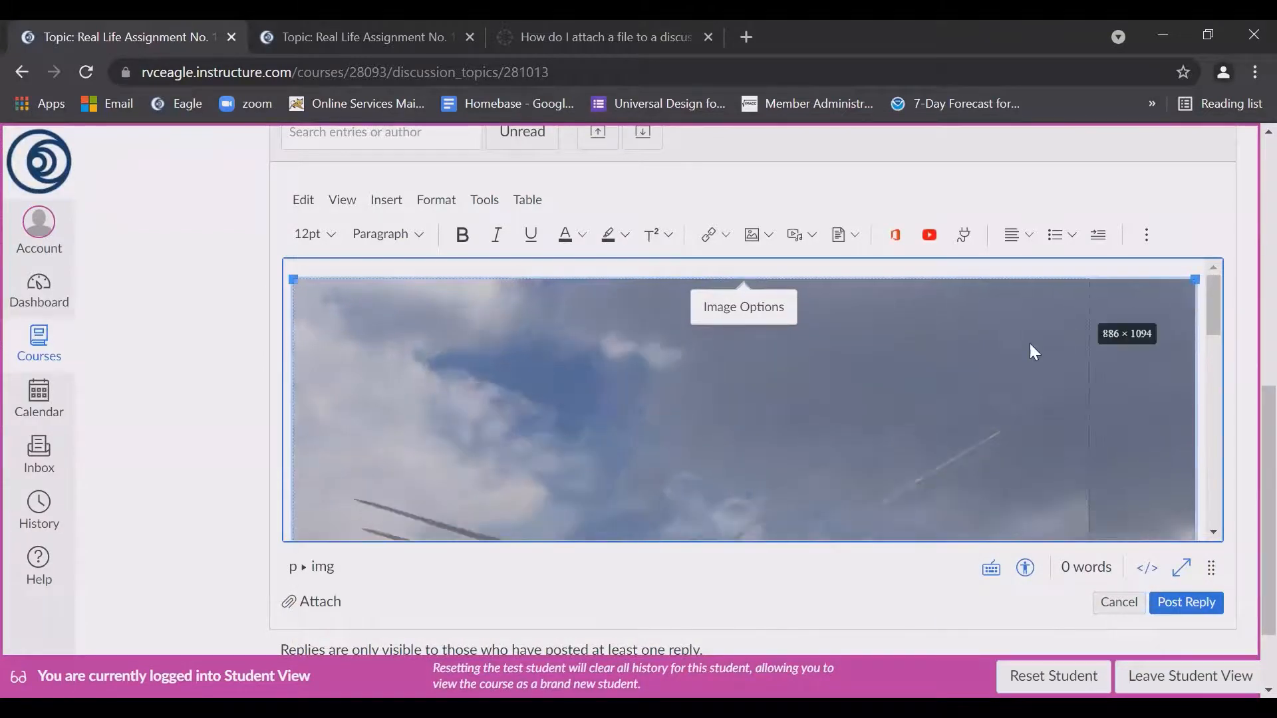
{"action": "left_click_drag", "start_coordinate": [1193, 279], "coordinate": [679, 279]}
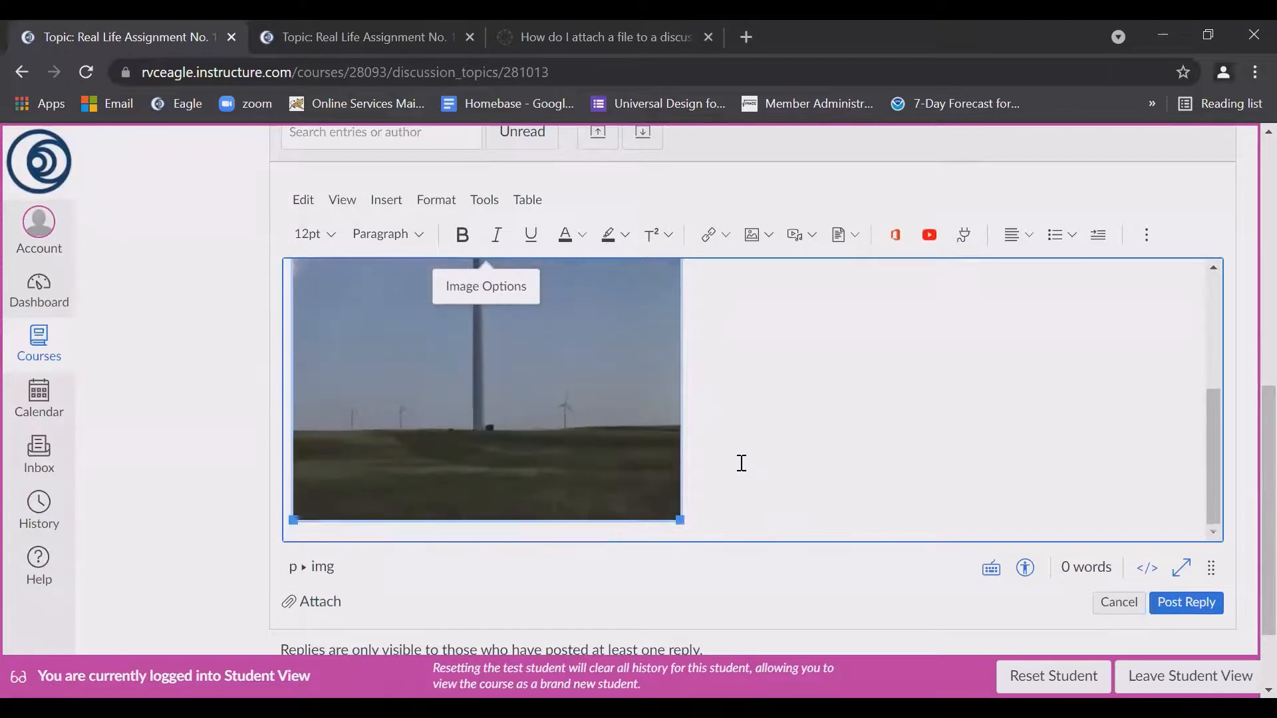
{"action": "left_click", "coordinate": [1186, 602]}
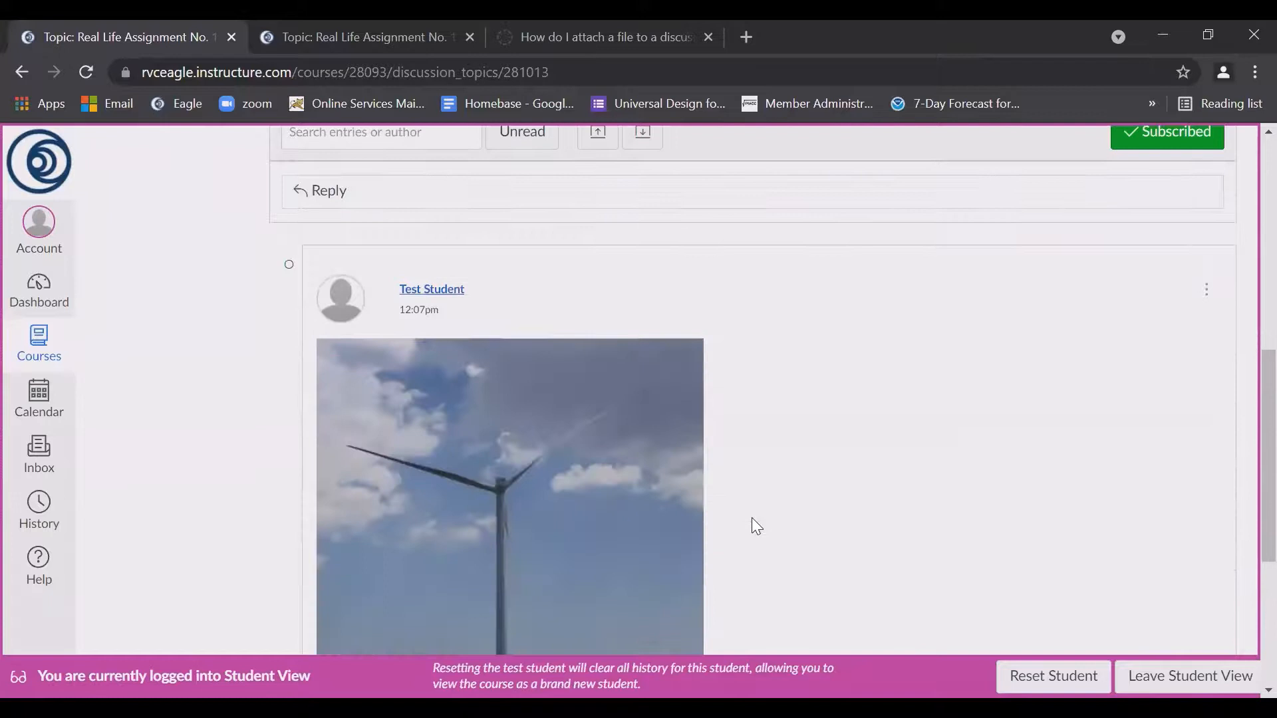
{"action": "mouse_move", "coordinate": [841, 462]}
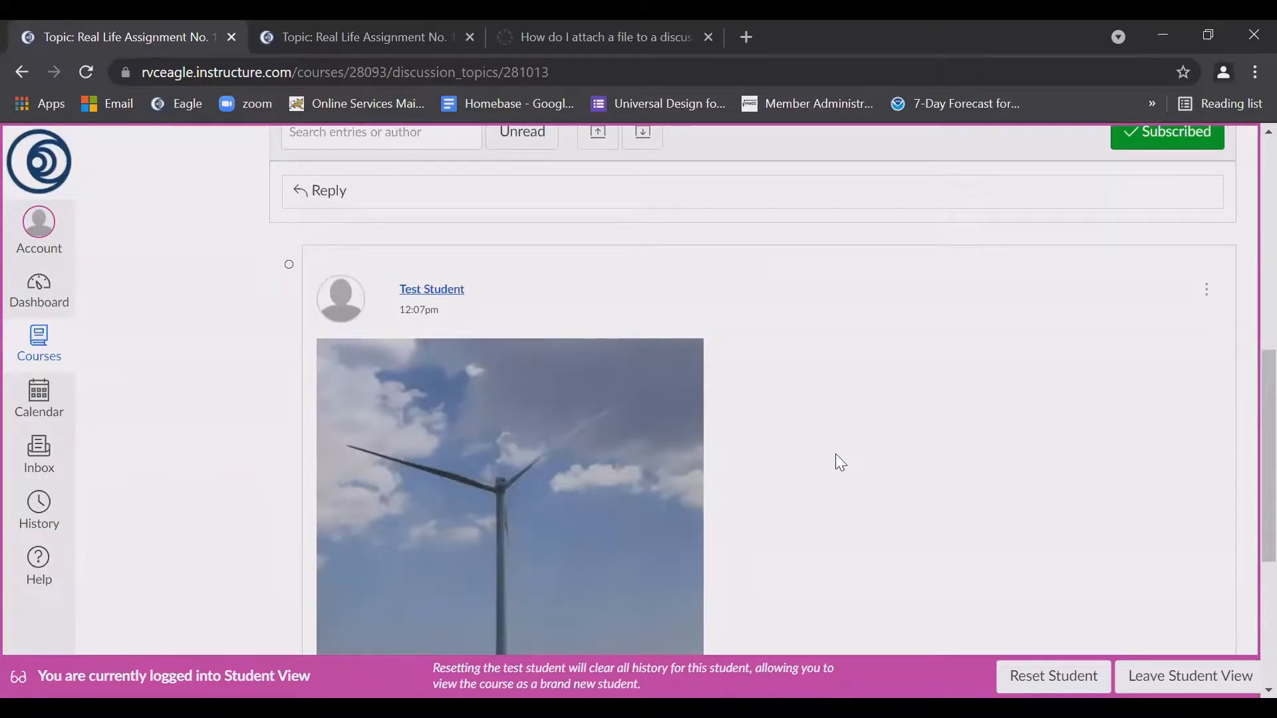
{"action": "scroll", "scroll_direction": "down", "scroll_amount": 3}
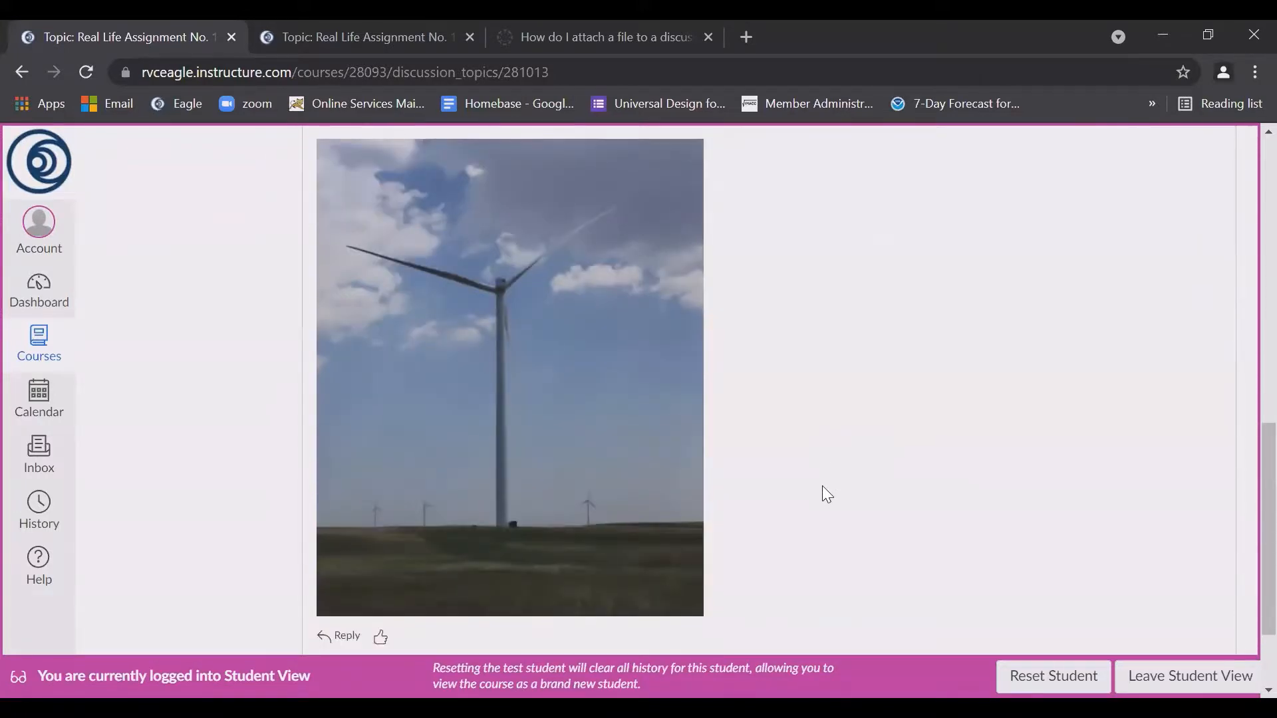
{"action": "scroll", "scroll_direction": "down", "scroll_amount": 3}
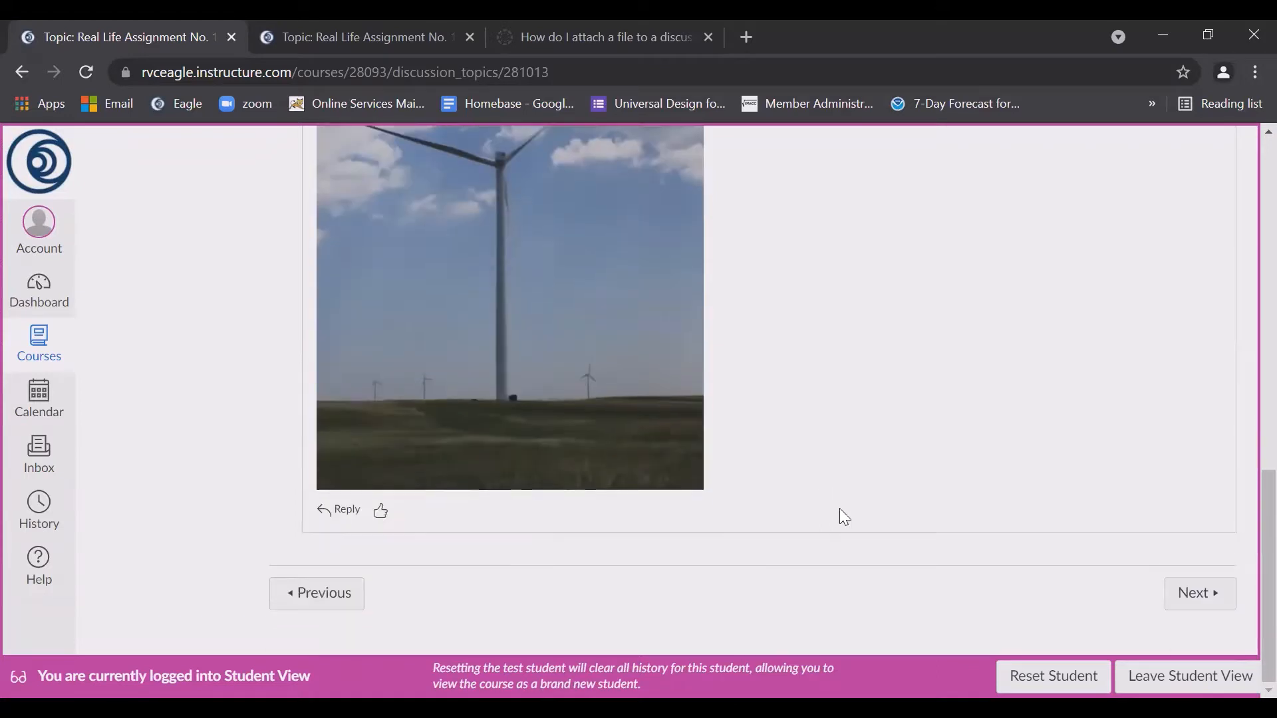